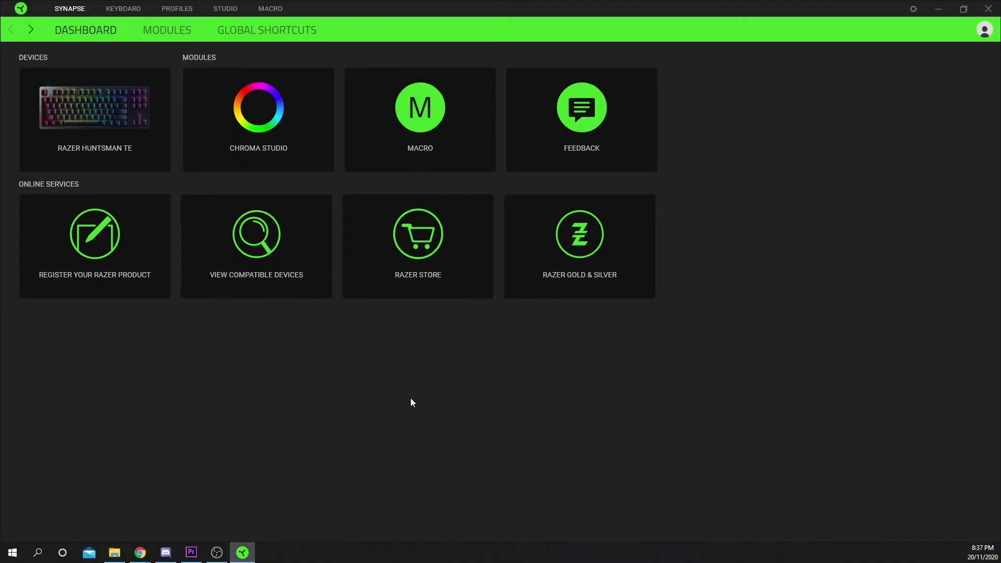
mouse_move(419, 113)
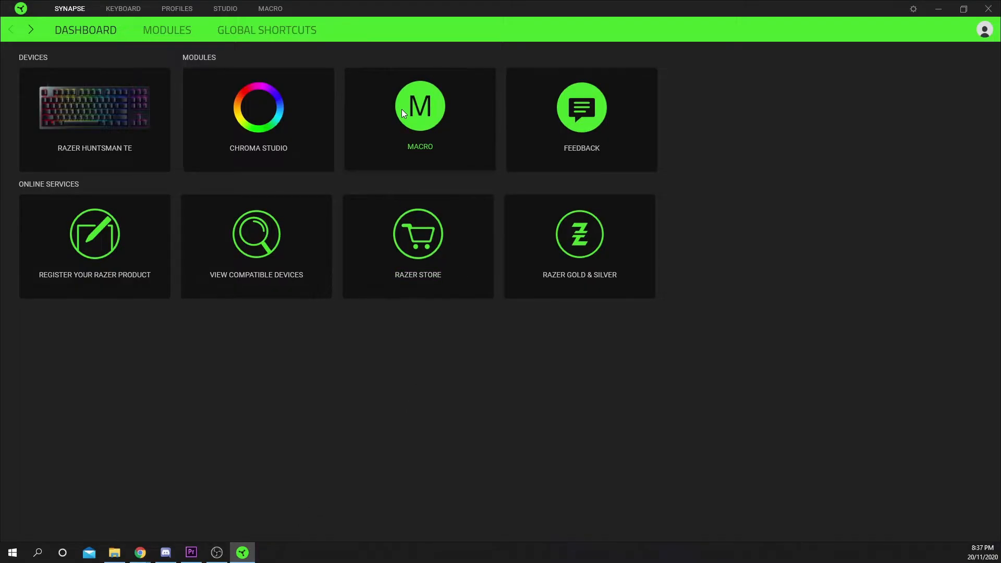
Step: Enter the Macro module from the Dashboard, showing an empty macro list
click(420, 119)
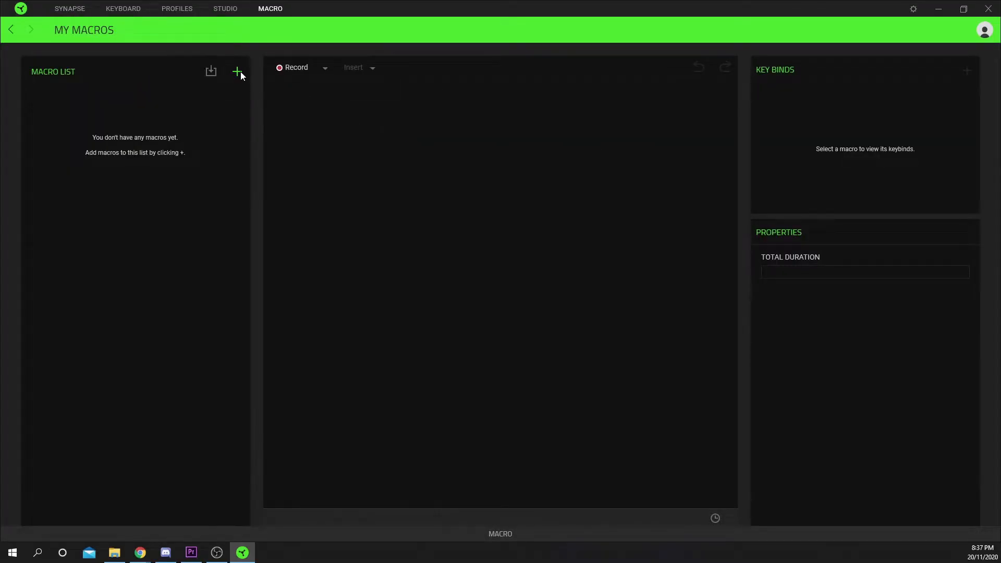
Step: Create a new macro with a Left Click press/release pair at .01 s delay
click(237, 72)
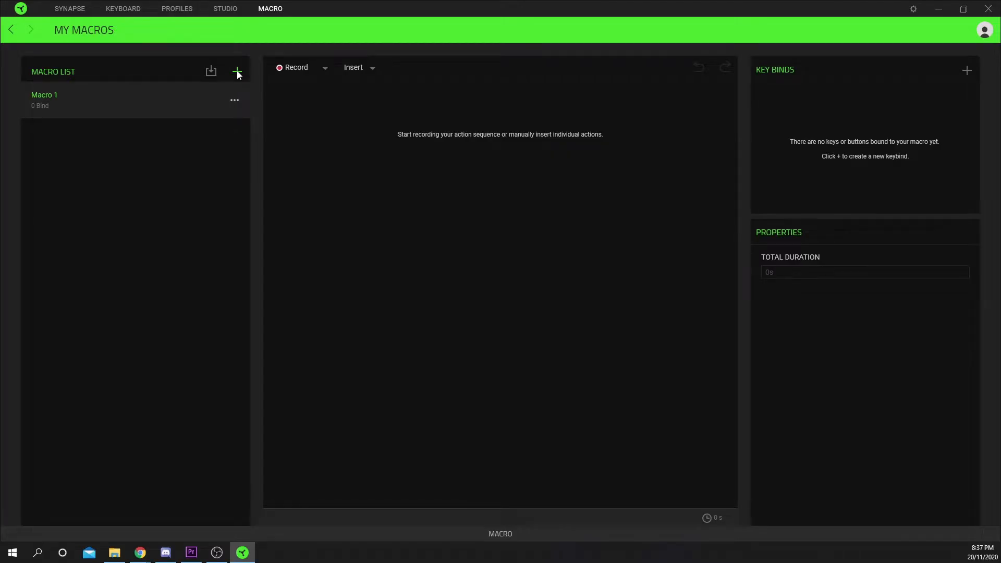
click(355, 67)
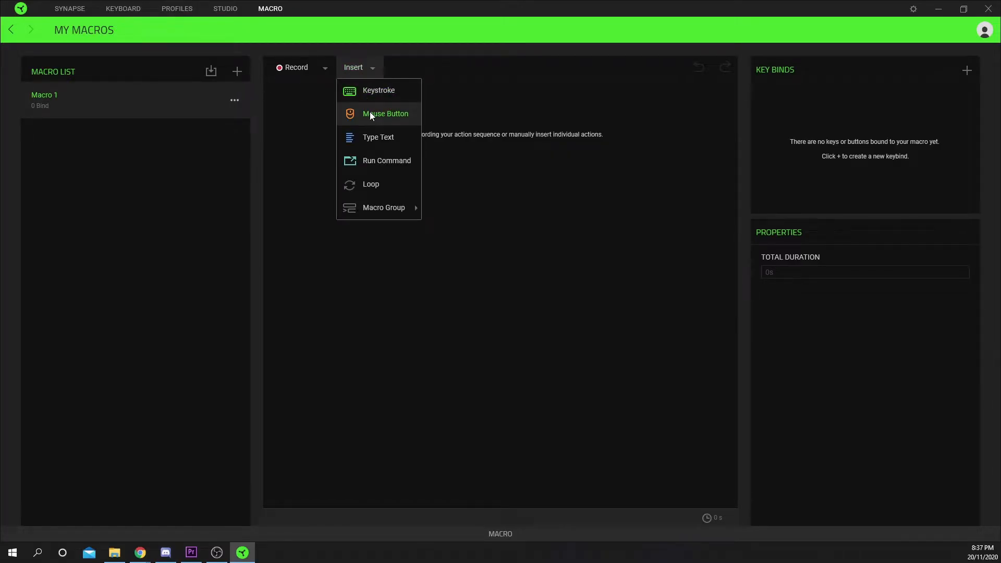
click(385, 114)
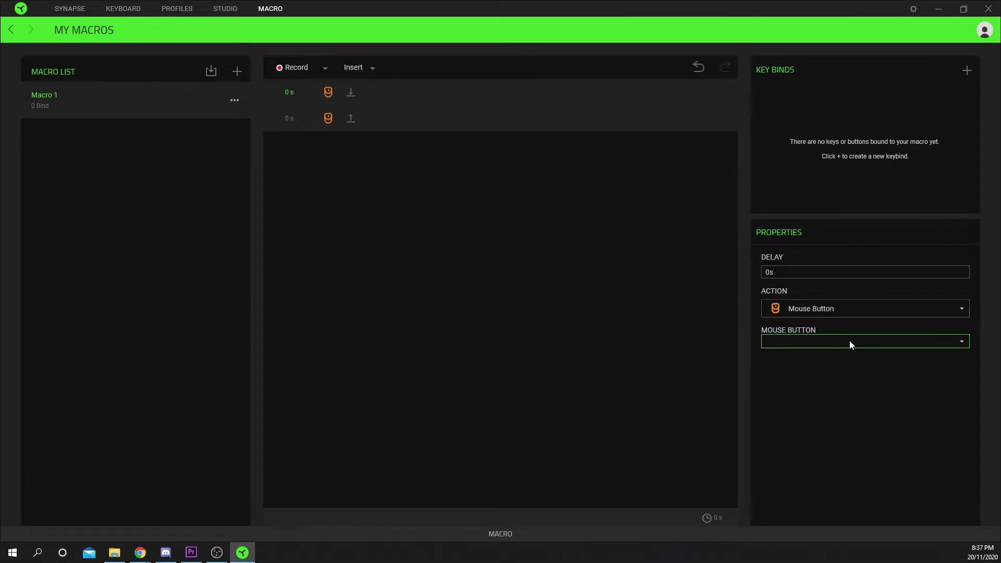
click(864, 341)
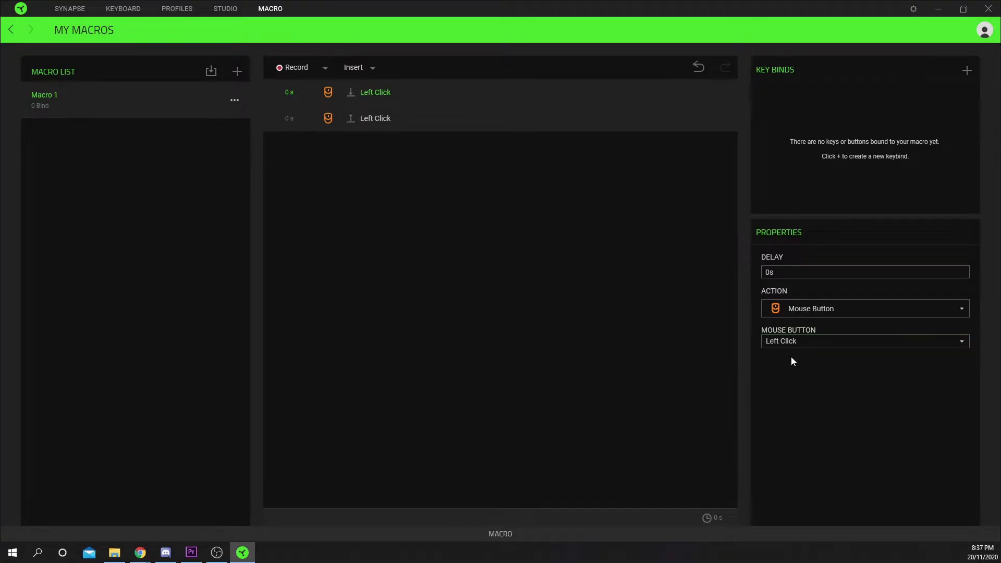
text(.01)
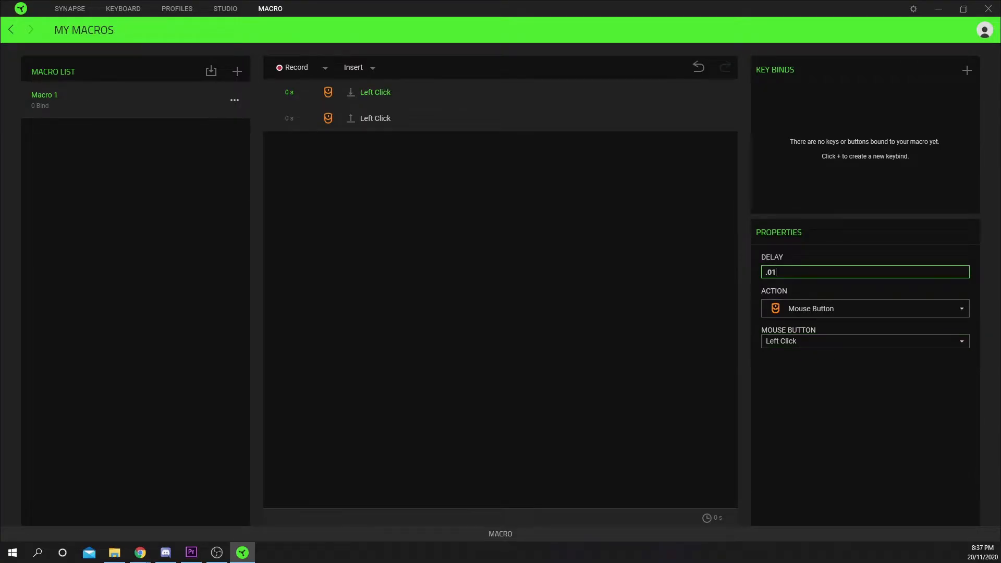
mouse_move(813, 249)
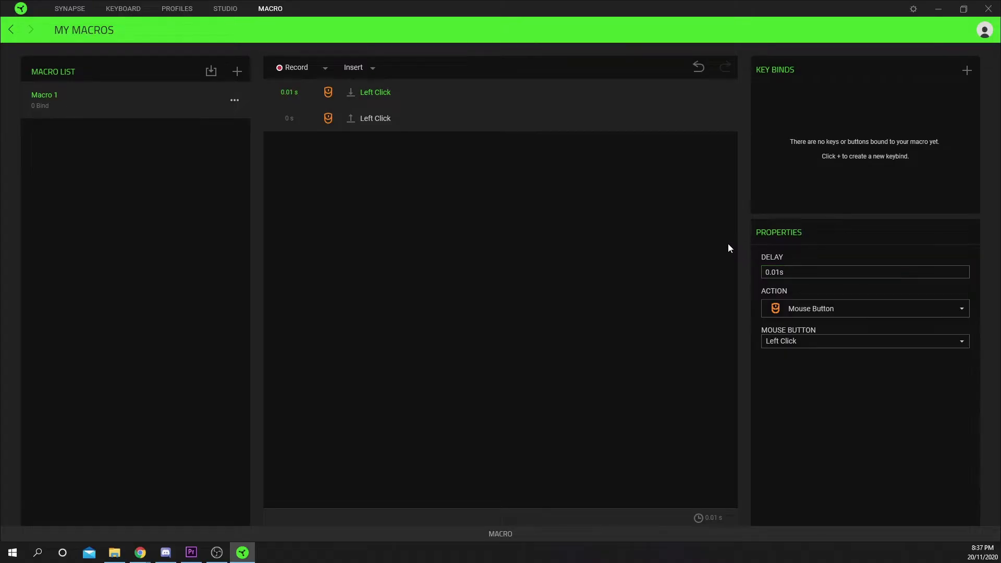
mouse_move(369, 125)
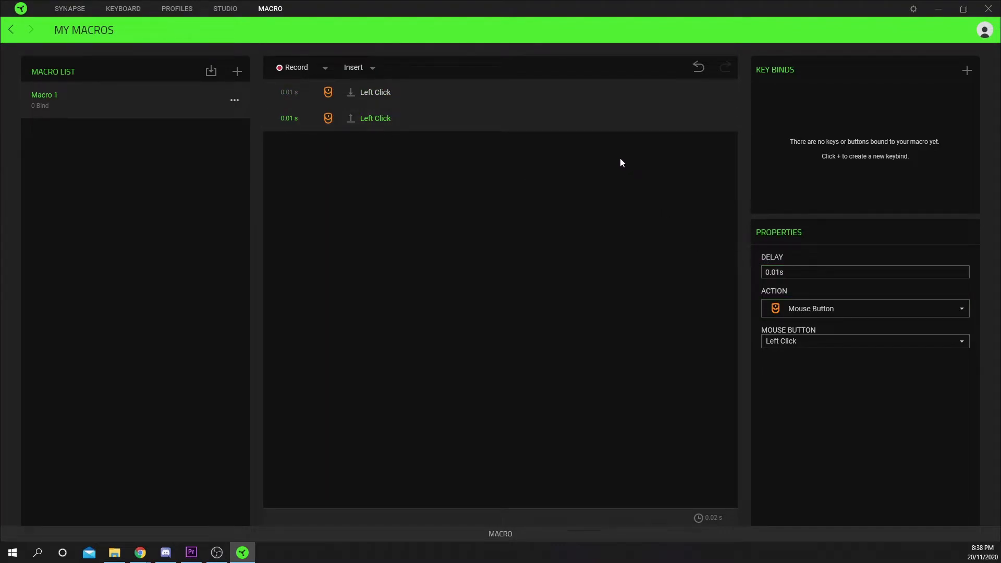
mouse_move(511, 140)
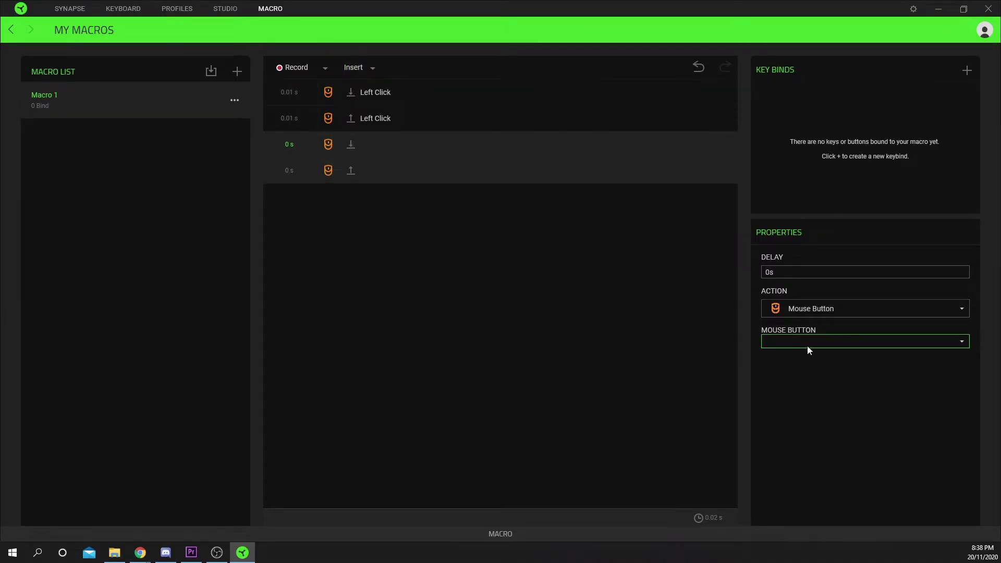
Step: Add a second Left Click press/release pair, also at .01 s delay
click(863, 341)
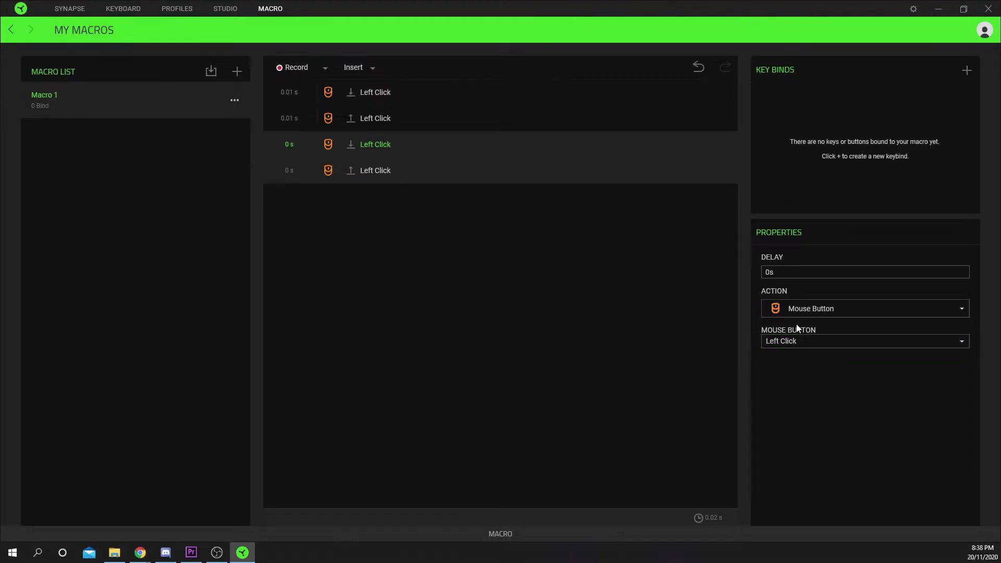
text(.01)
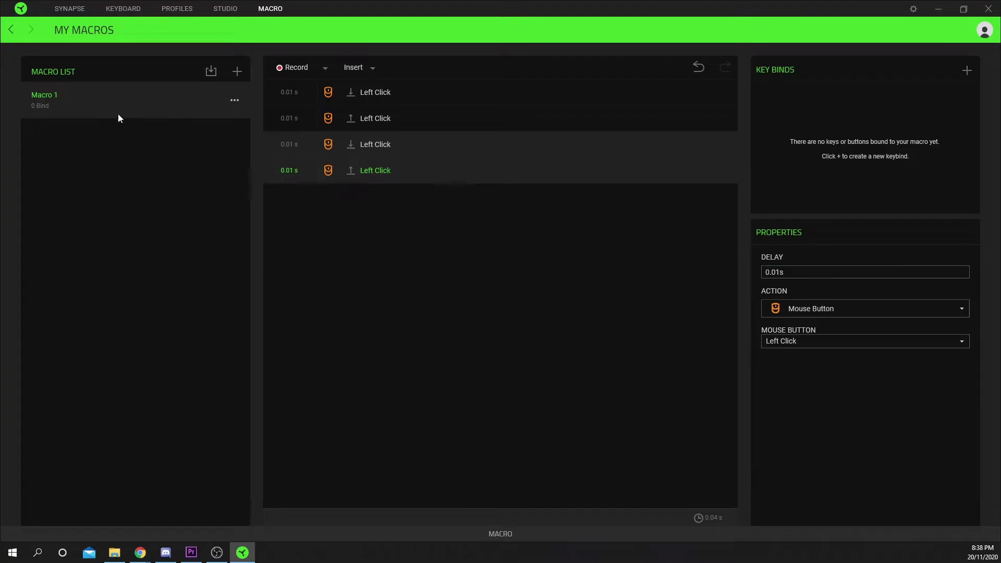
Step: Rename Macro 1 to 'double'
double_click(43, 95)
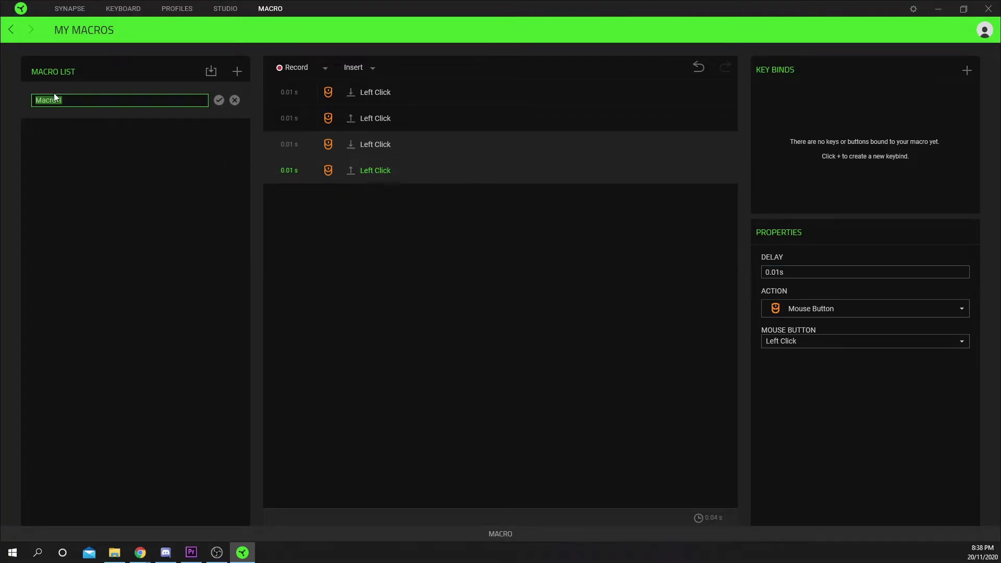
text(double)
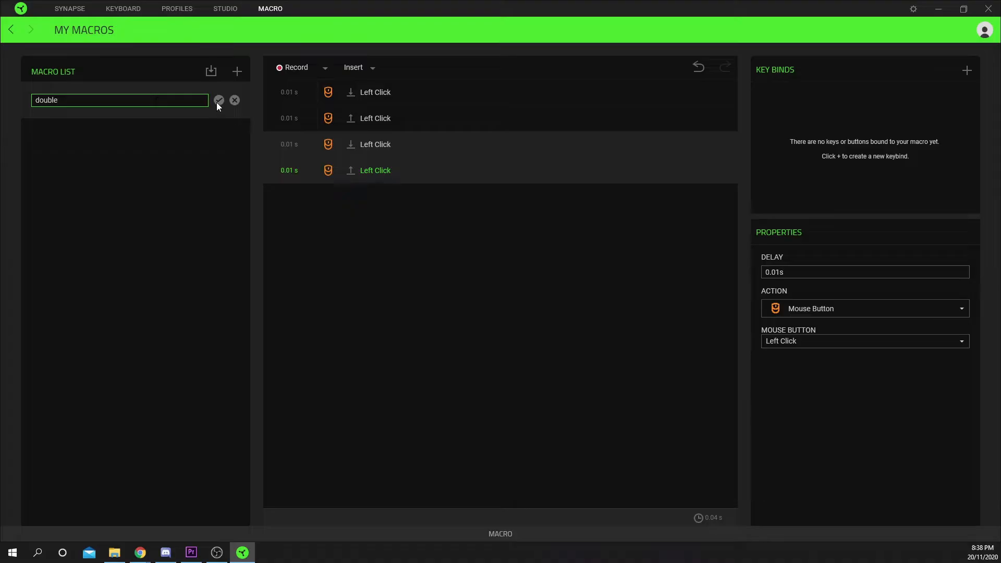
click(218, 100)
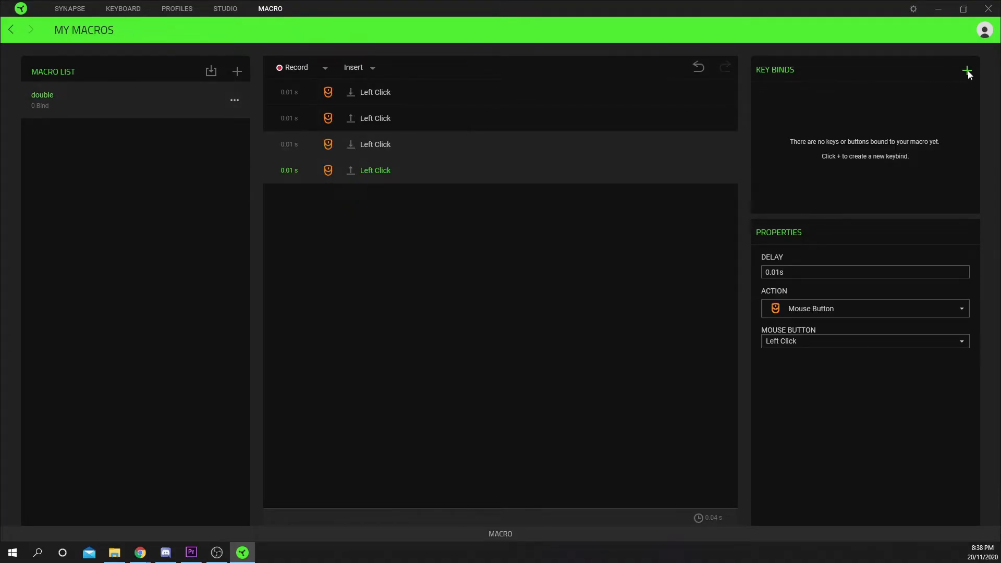
Step: Bind 'double' to the End key on the Razer Huntsman TE and save
click(966, 70)
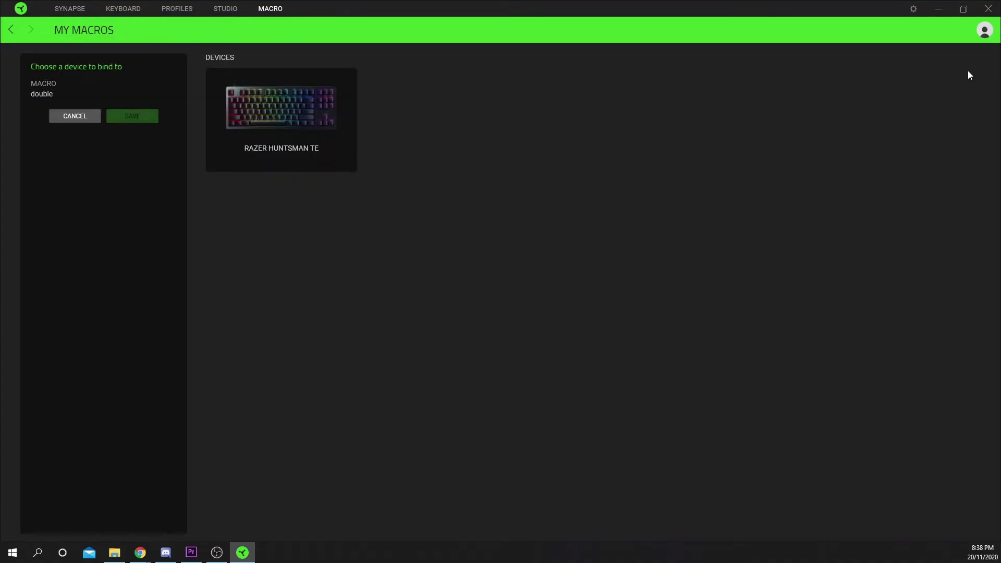
mouse_move(289, 113)
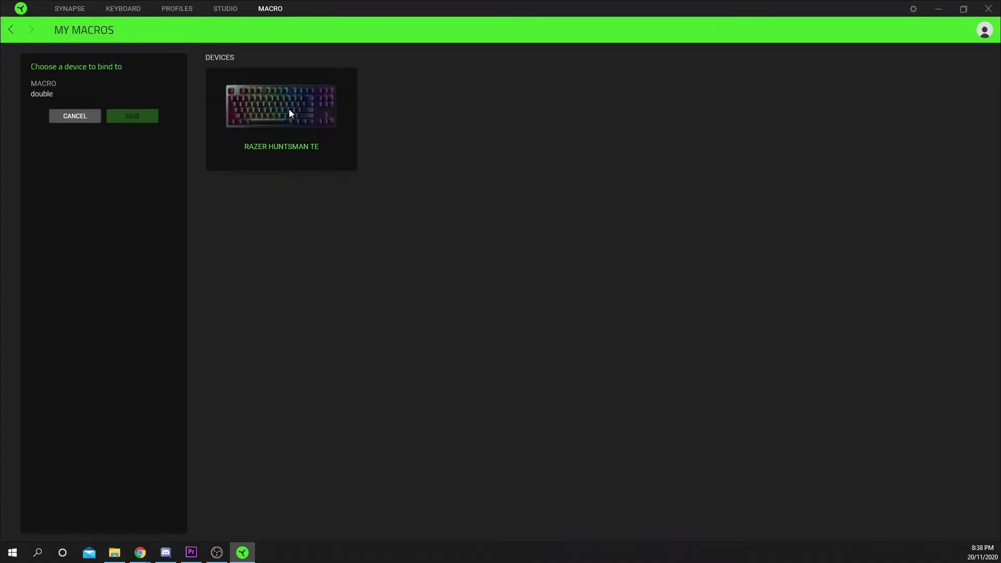
click(281, 105)
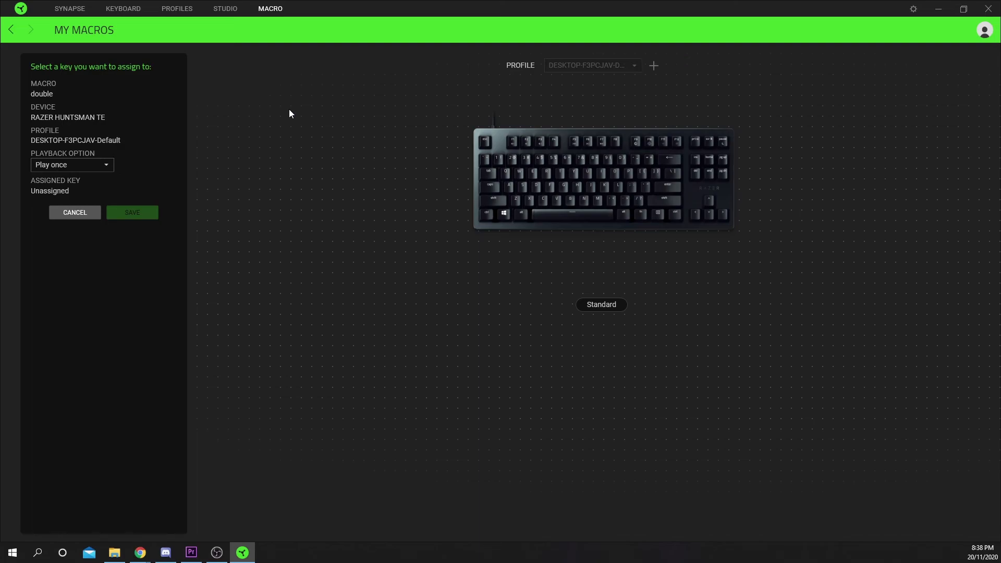
mouse_move(708, 175)
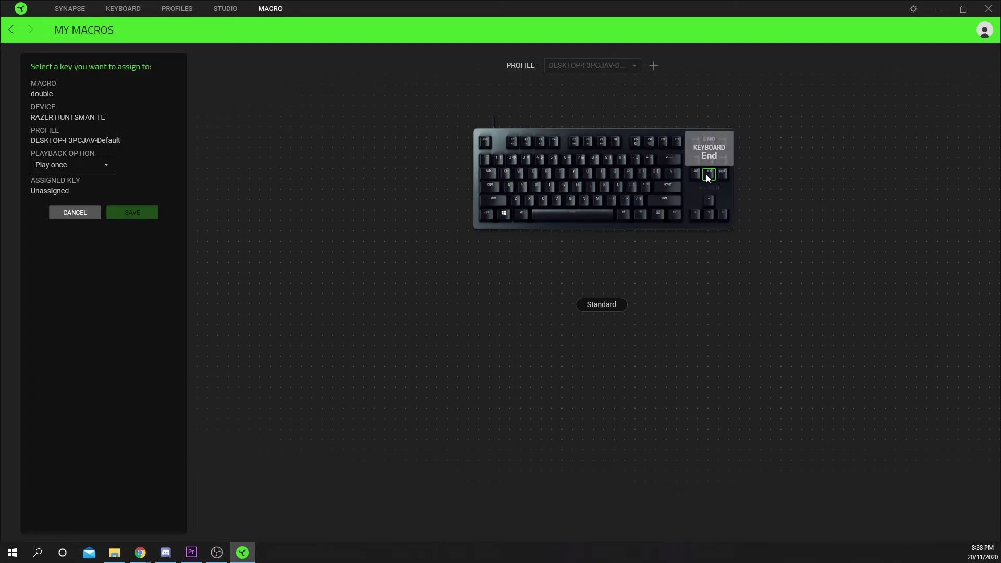
click(708, 175)
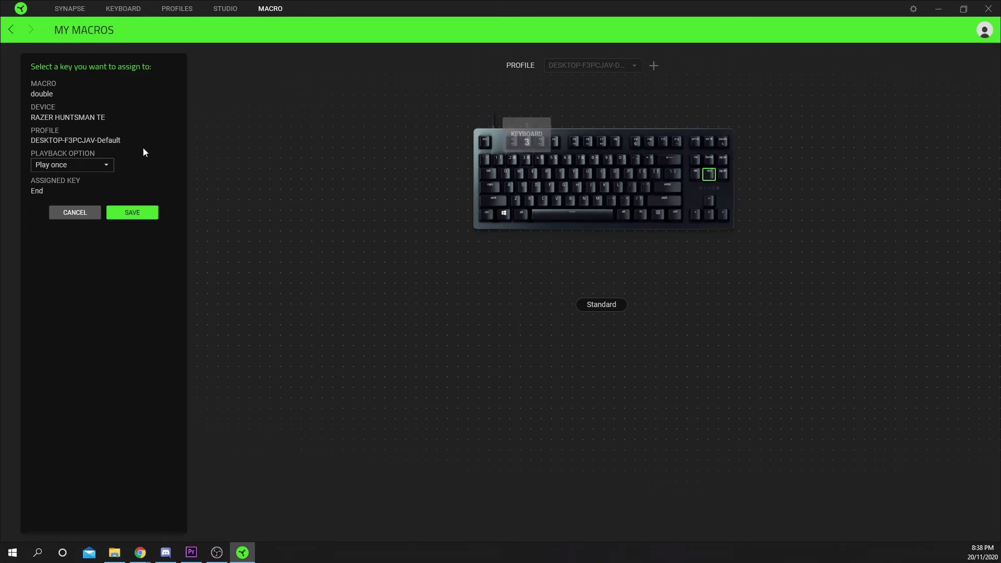
mouse_move(95, 180)
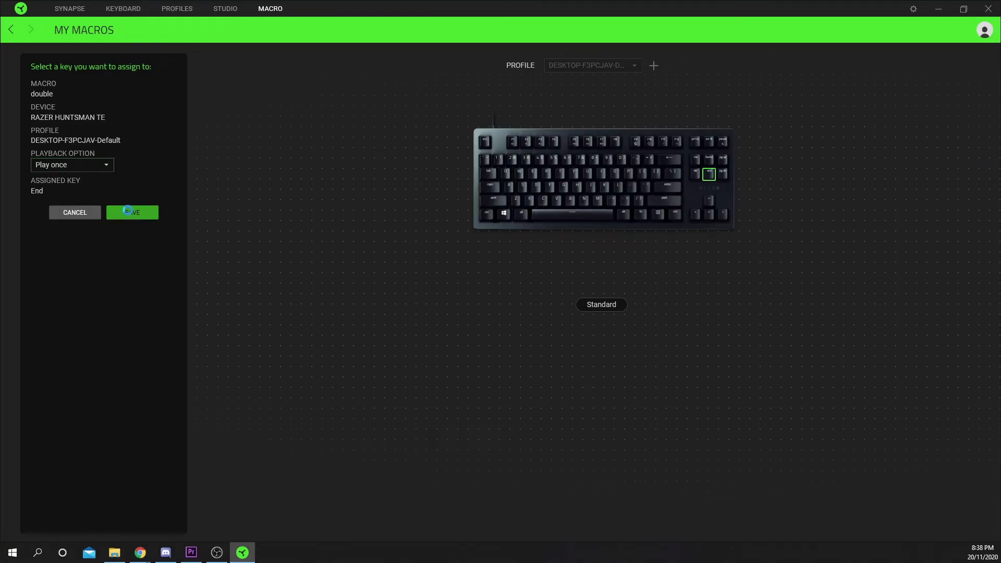
click(131, 211)
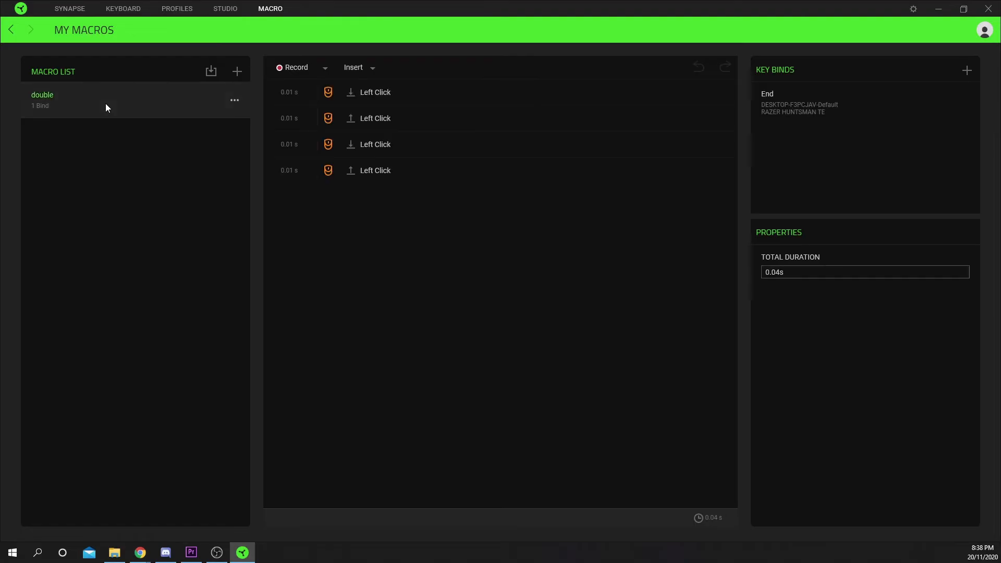